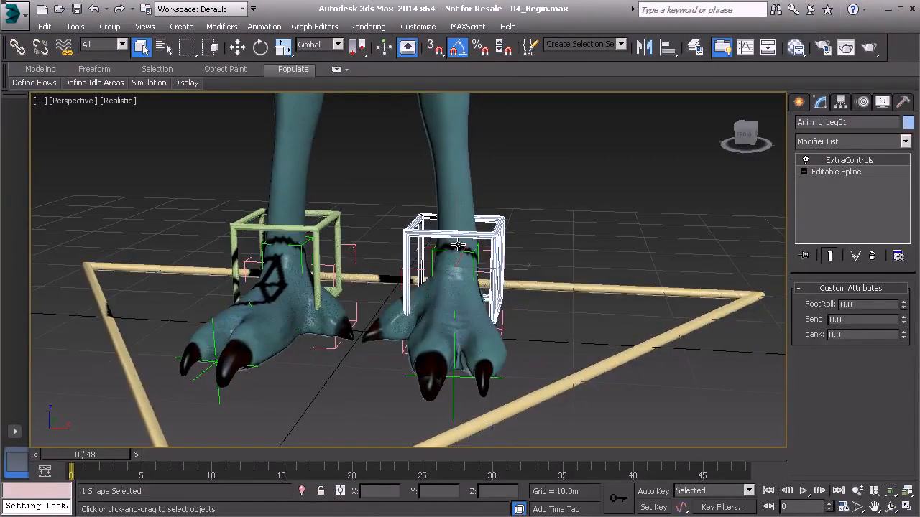
# Step: Rotate Anim_L_Leg01 about one axis with the reference coordinate system set to Gimbal
pyautogui.click(260, 47)
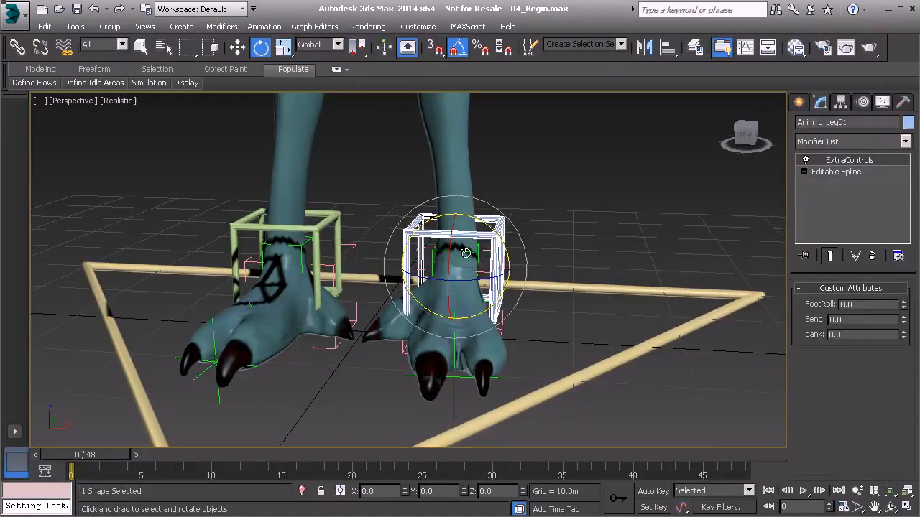
pyautogui.click(318, 44)
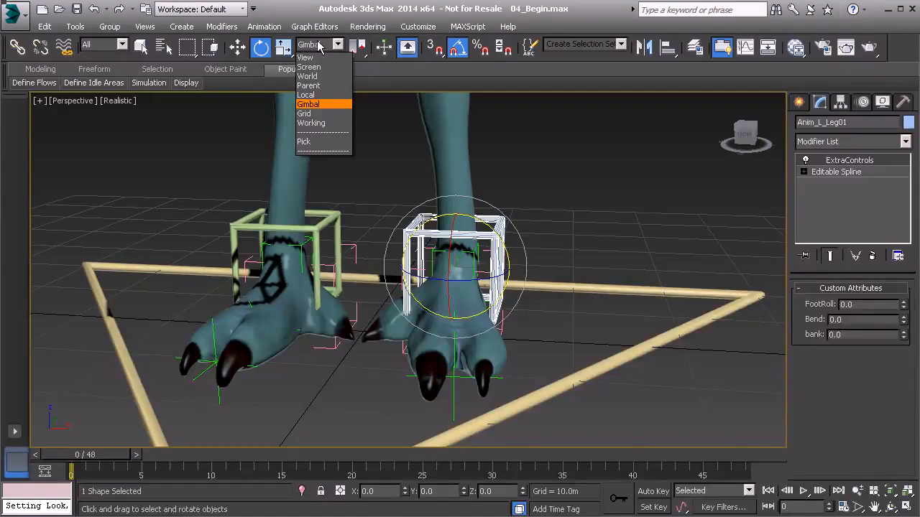
pyautogui.click(307, 104)
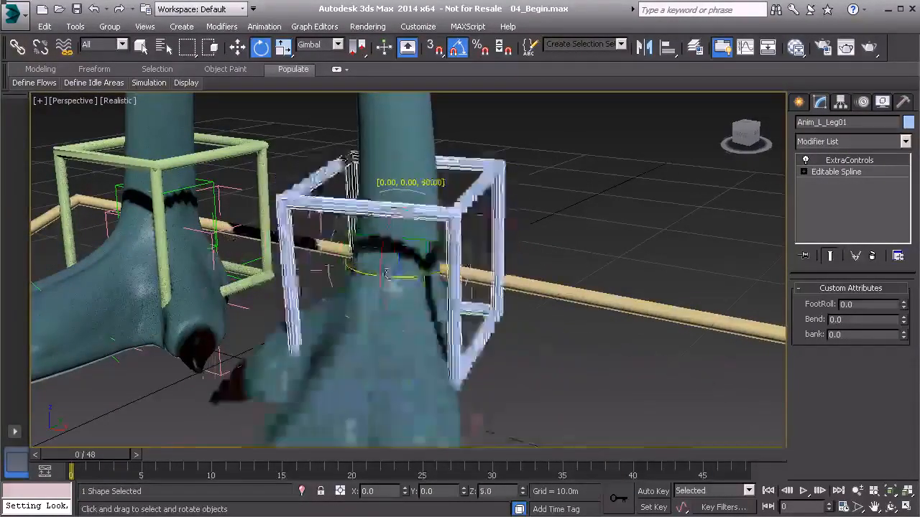
pyautogui.moveTo(388, 266); pyautogui.dragTo(366, 269)
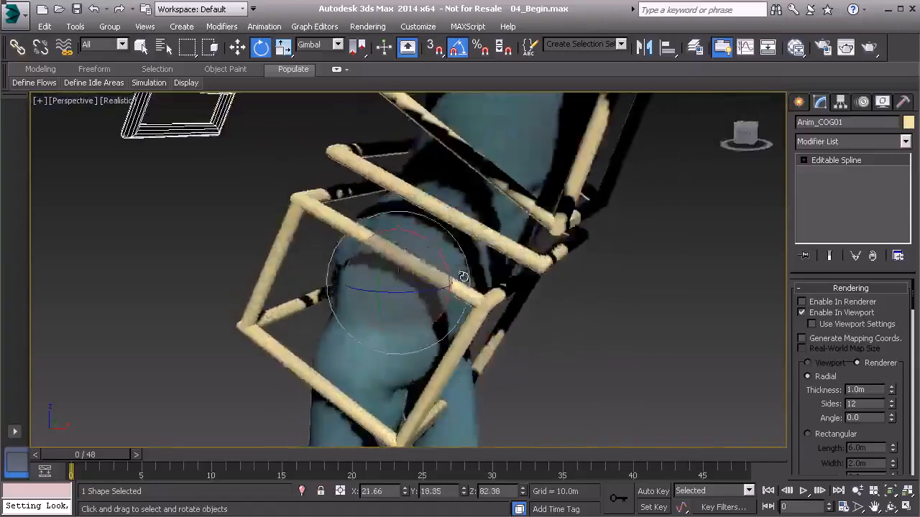
# Step: Tilt Anim_COG01 across several gimbal axes, then return its rotation to 0,0,0
pyautogui.moveTo(464, 276); pyautogui.dragTo(442, 266)
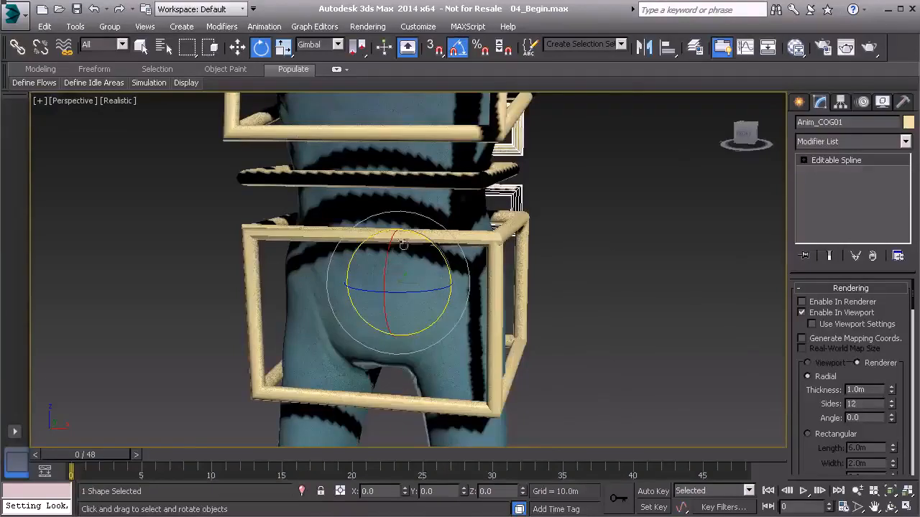
# Step: Show the COG control's Euler parameters in the Motion panel and inspect its X, Y and Z rotation tracks
pyautogui.click(862, 102)
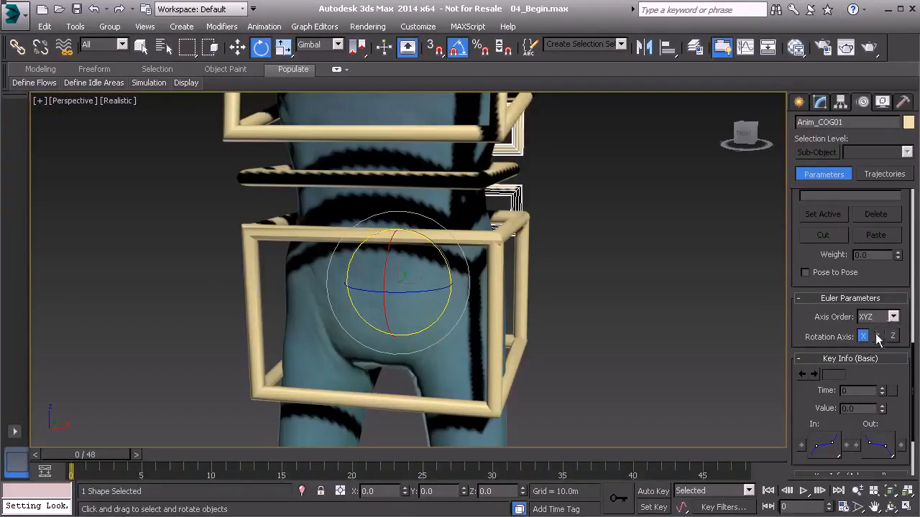
pyautogui.click(863, 337)
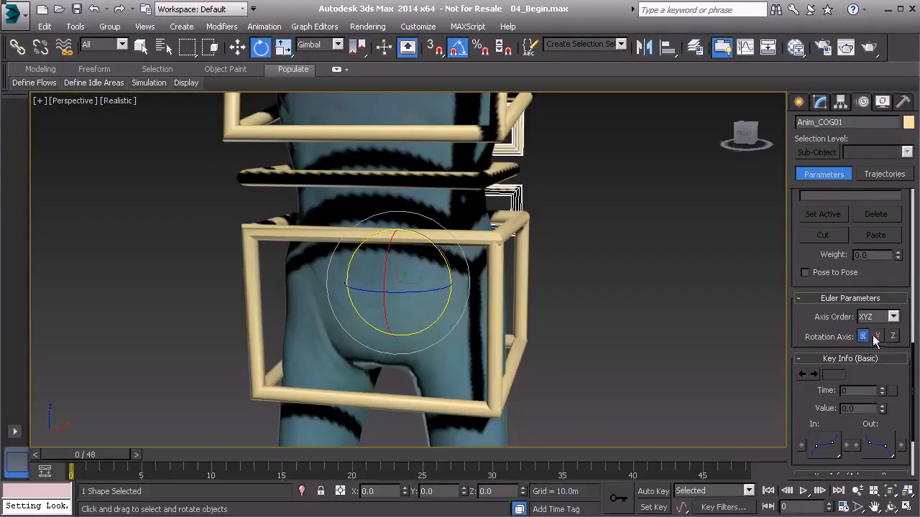
pyautogui.click(893, 336)
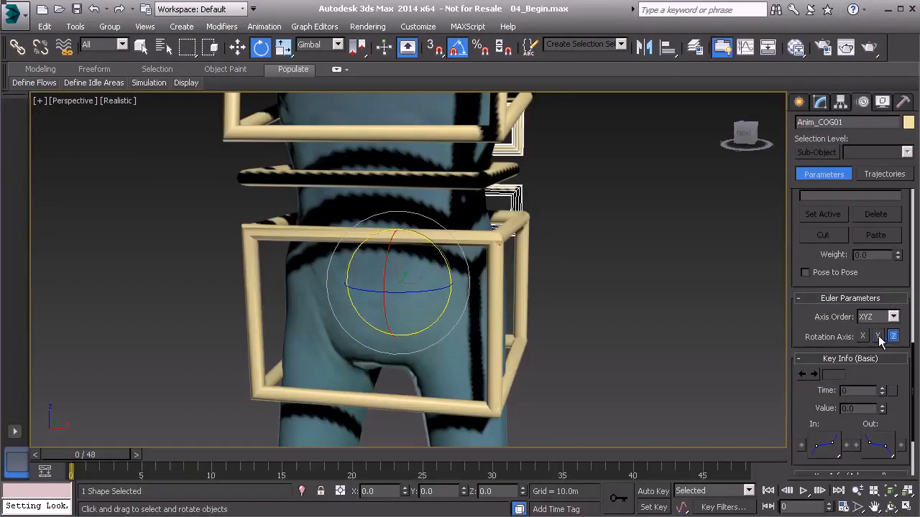
pyautogui.click(862, 336)
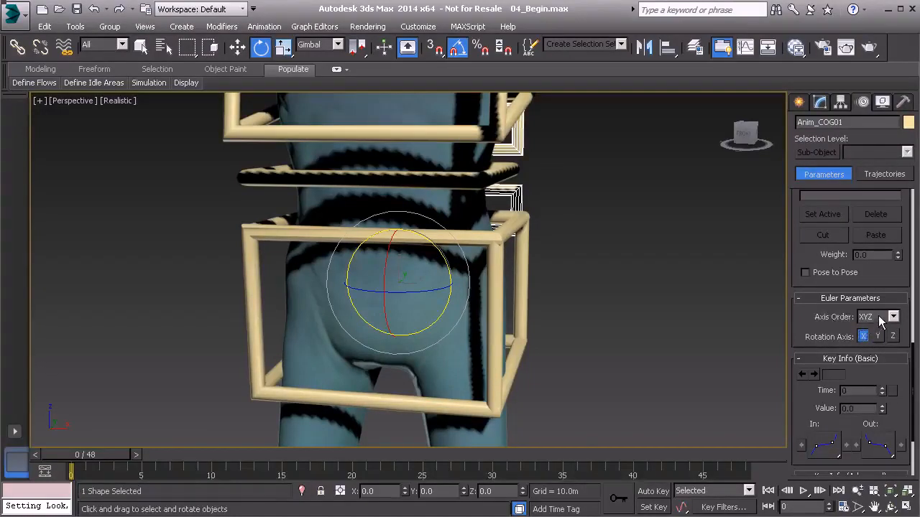
pyautogui.click(893, 317)
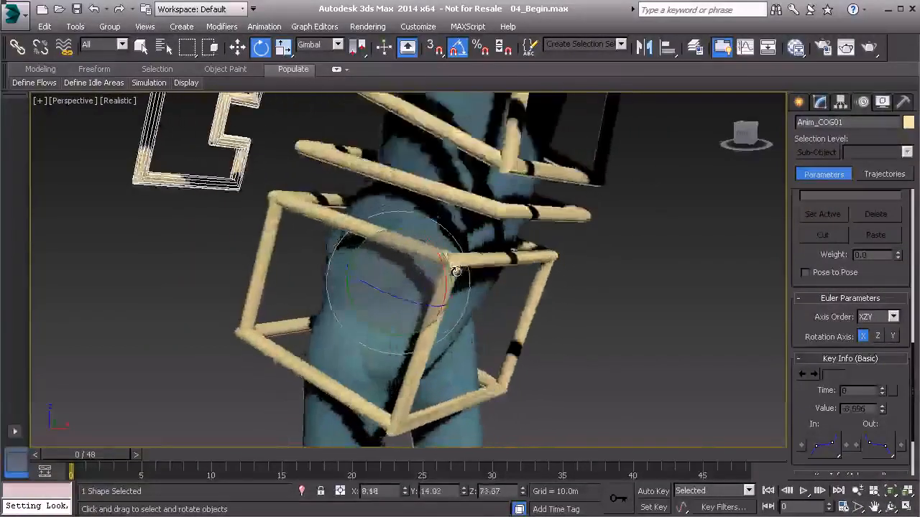
# Step: Rotate the COG control under XZY order, then set its Euler axis order back to XYZ
pyautogui.moveTo(455, 272); pyautogui.dragTo(455, 284)
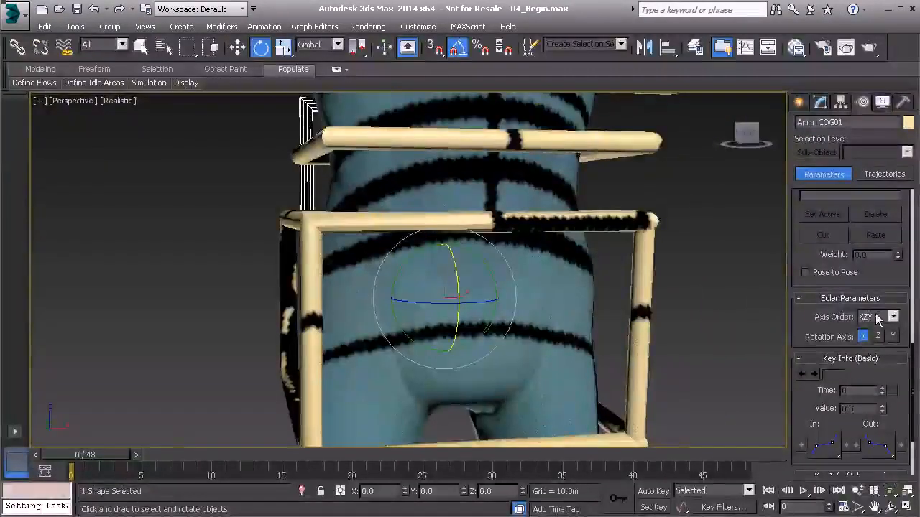
pyautogui.click(893, 317)
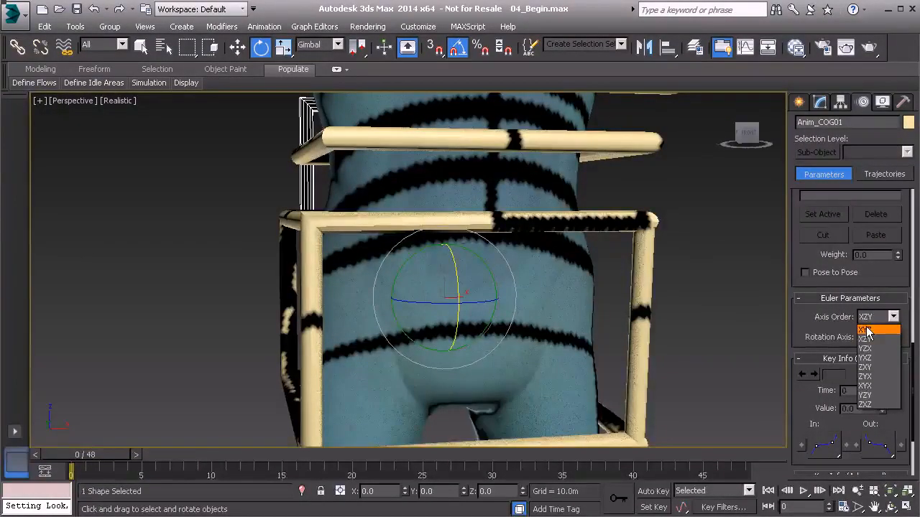
pyautogui.click(865, 330)
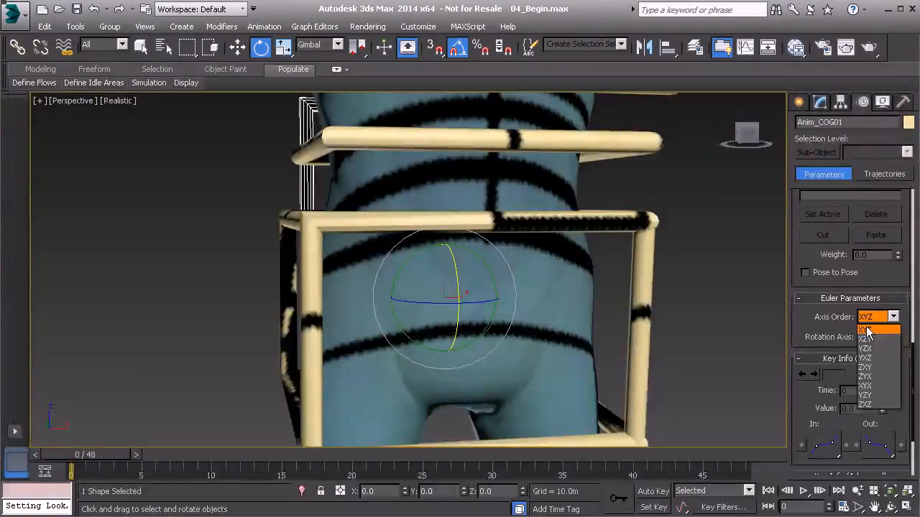
pyautogui.click(866, 331)
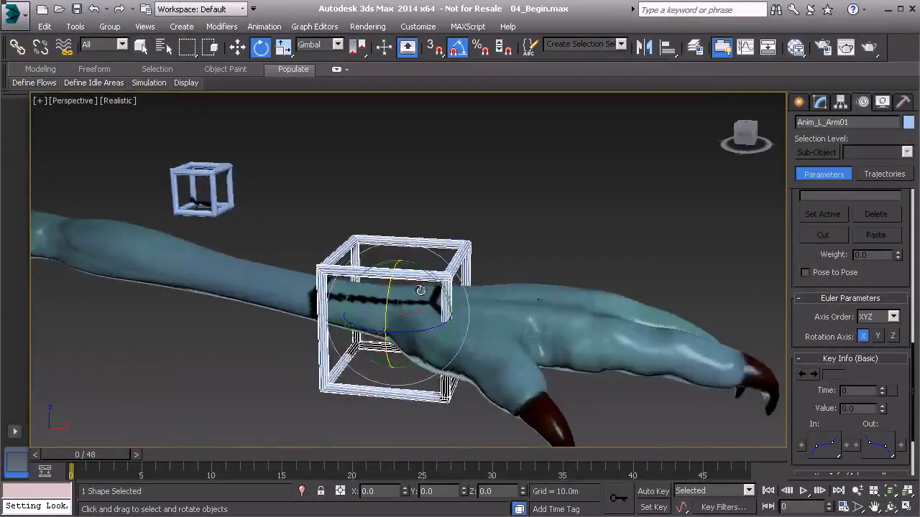
# Step: Rotate Anim_L_Arm01 on its gimbal axes, cancelling the last rotation in progress
pyautogui.moveTo(421, 290); pyautogui.dragTo(424, 310)
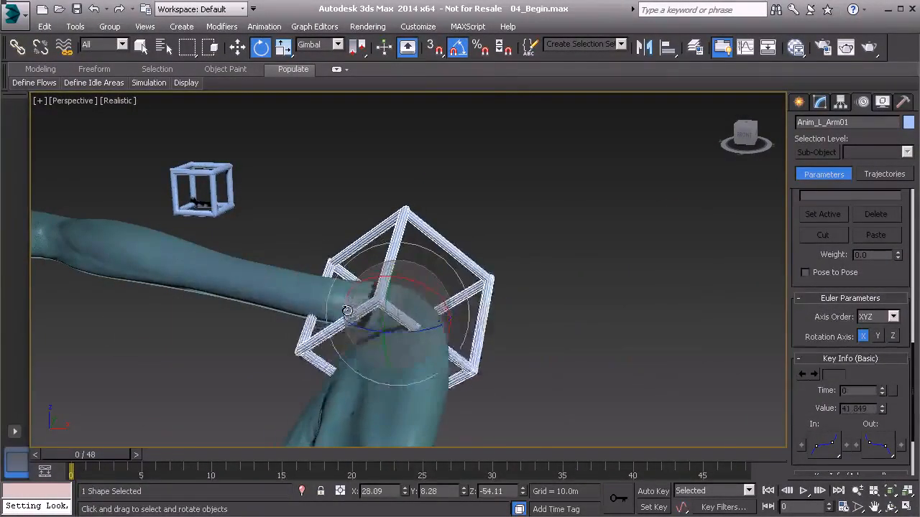
pyautogui.moveTo(347, 311); pyautogui.dragTo(383, 278)
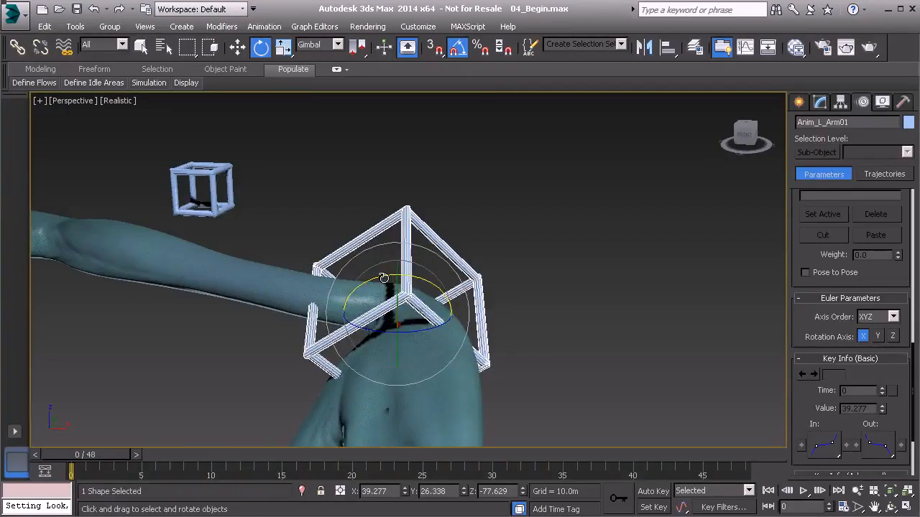
pyautogui.moveTo(388, 288); pyautogui.dragTo(403, 288)
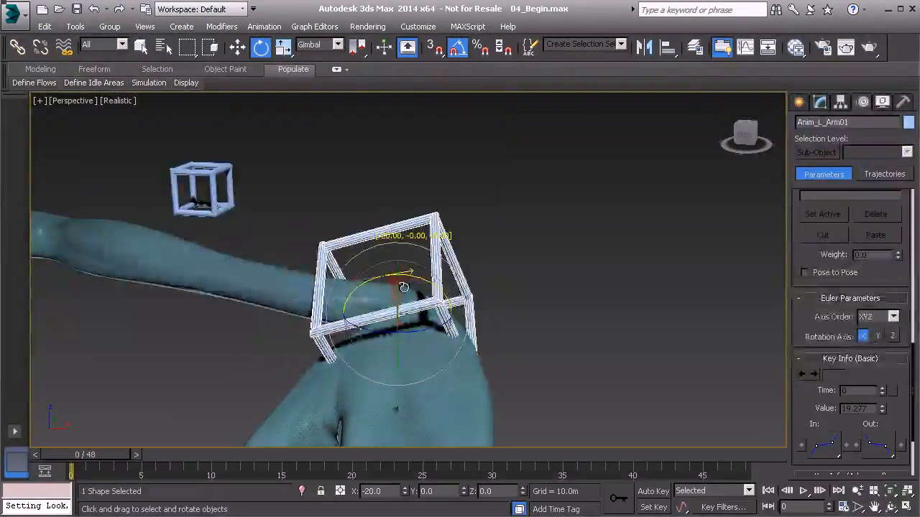
pyautogui.rightClick(403, 288)
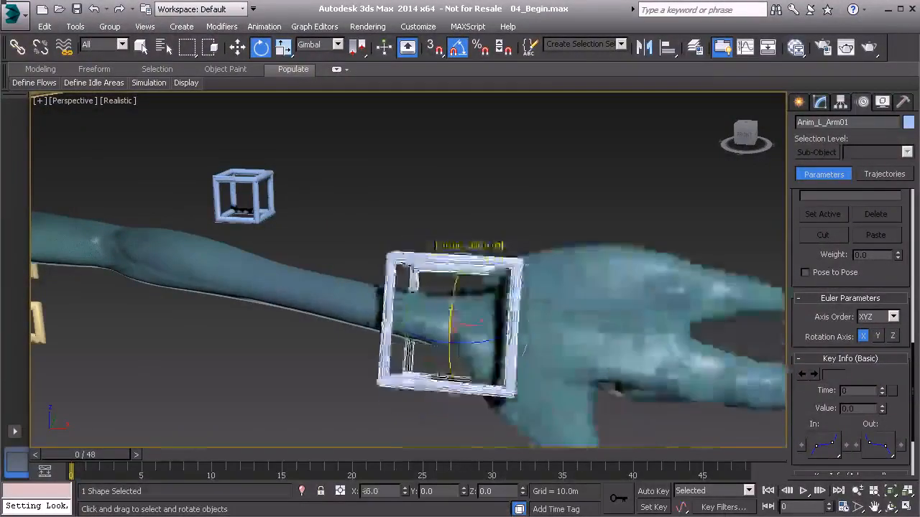
# Step: Twist, tilt and bend the hand at the wrist until two gimbal axes align into gimbal lock
pyautogui.moveTo(452, 309); pyautogui.dragTo(449, 298)
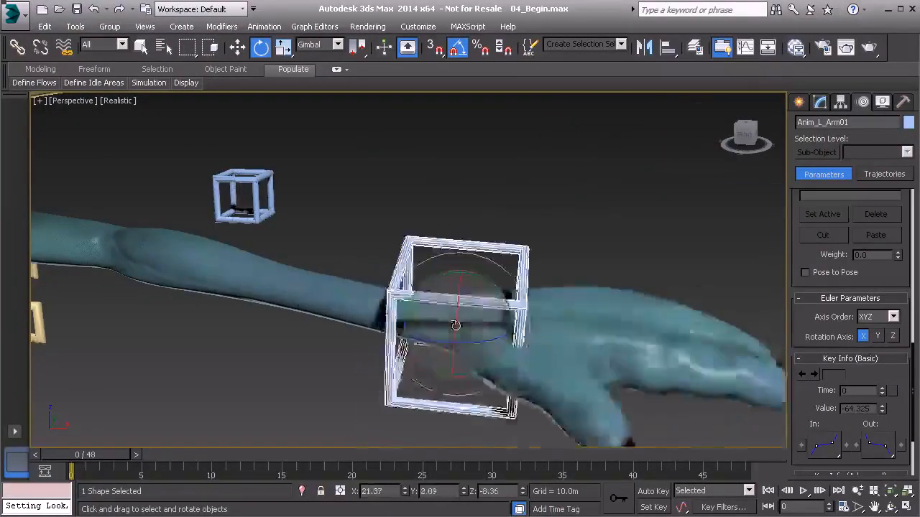
pyautogui.moveTo(457, 326); pyautogui.dragTo(467, 280)
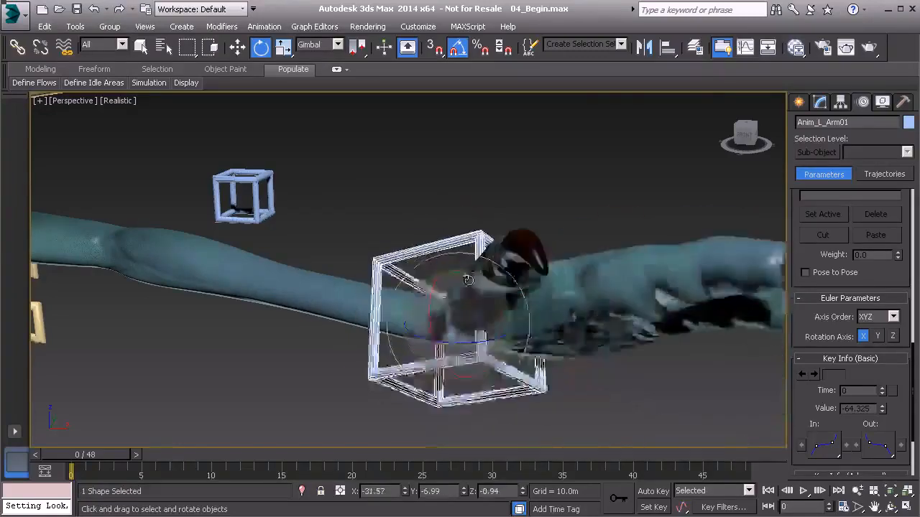
pyautogui.moveTo(467, 281); pyautogui.dragTo(474, 259)
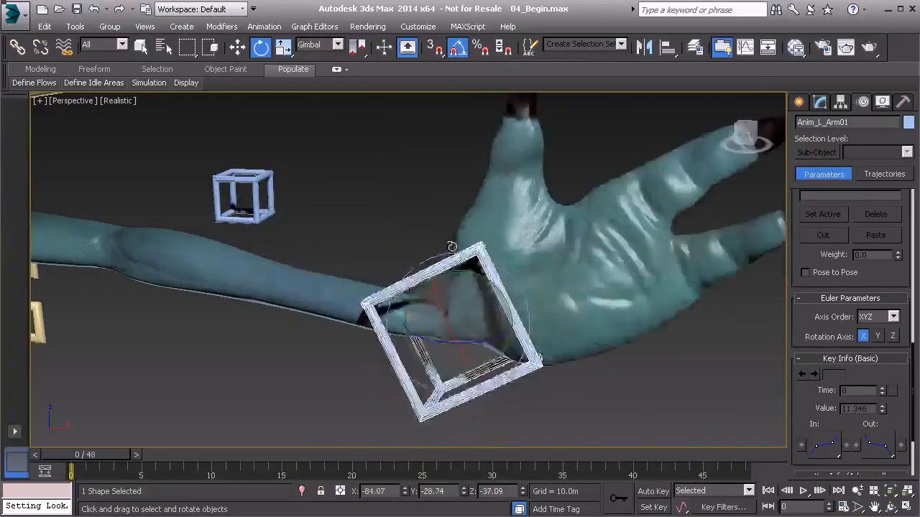
pyautogui.moveTo(453, 248); pyautogui.dragTo(424, 191)
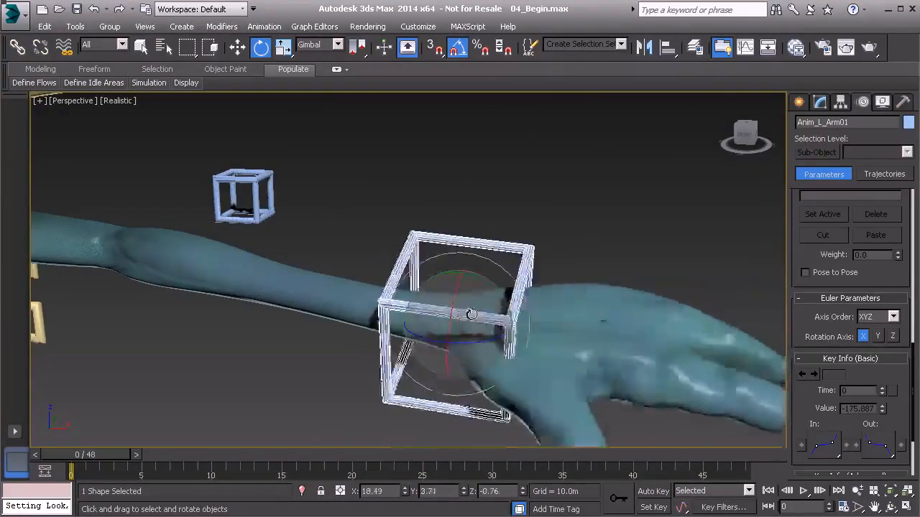
pyautogui.moveTo(470, 314); pyautogui.dragTo(478, 346)
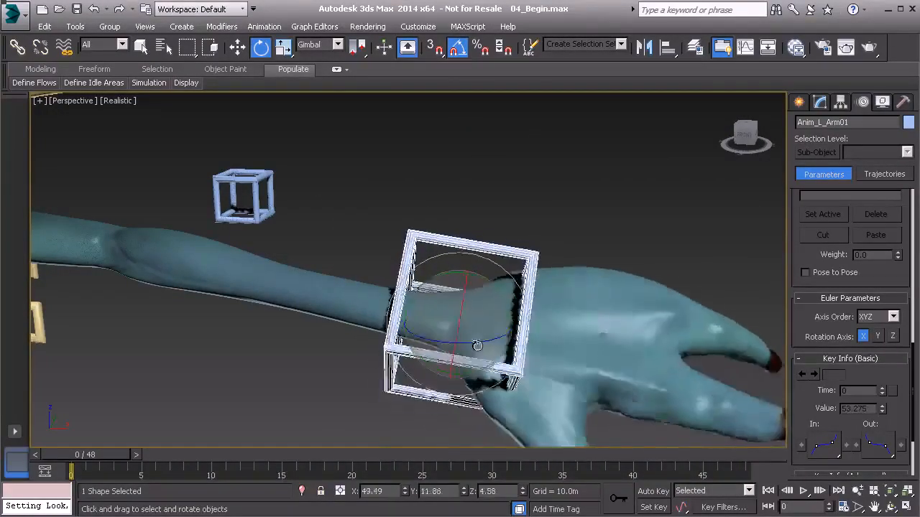
pyautogui.moveTo(477, 345); pyautogui.dragTo(446, 300)
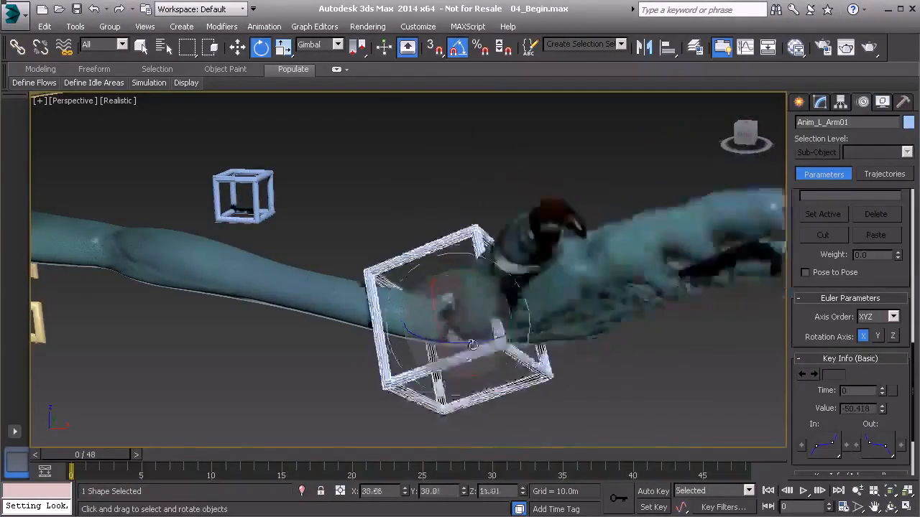
pyautogui.moveTo(471, 345); pyautogui.dragTo(431, 295)
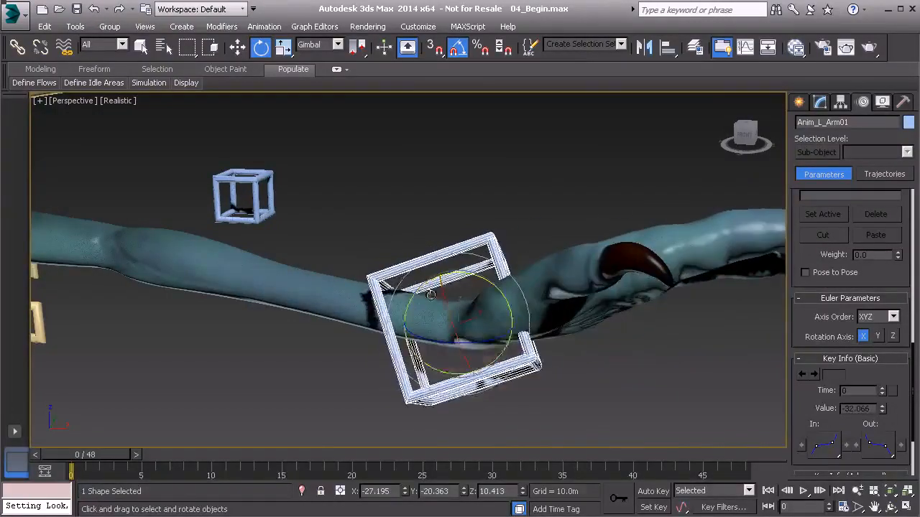